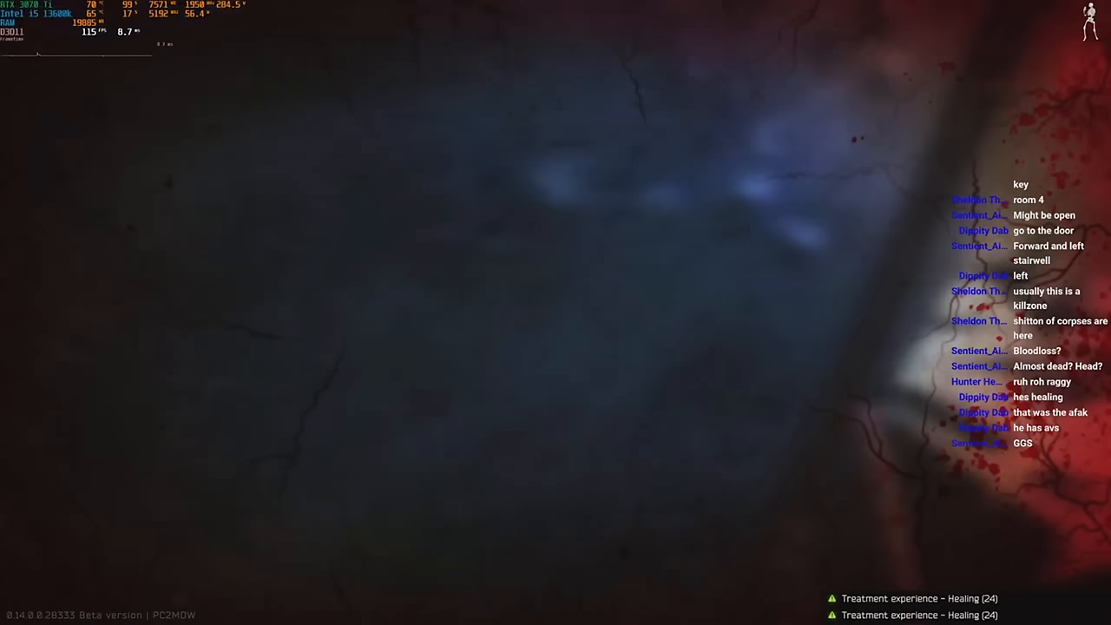
- Finish the raid and bring up the in-raid menu with Disconnect and Resume
key(tab)
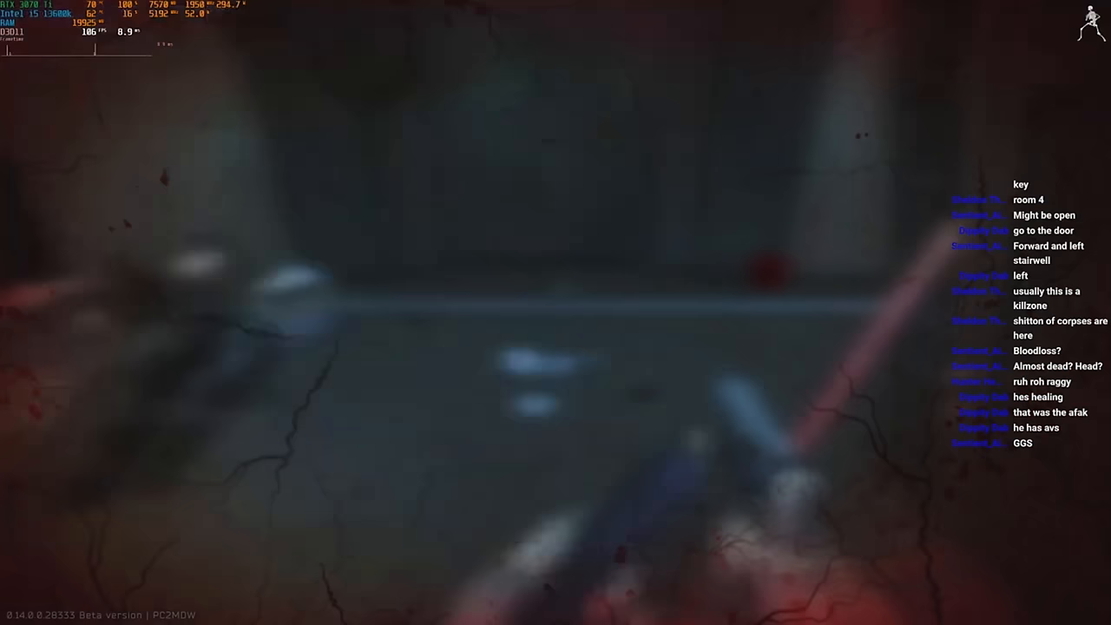
key(tab)
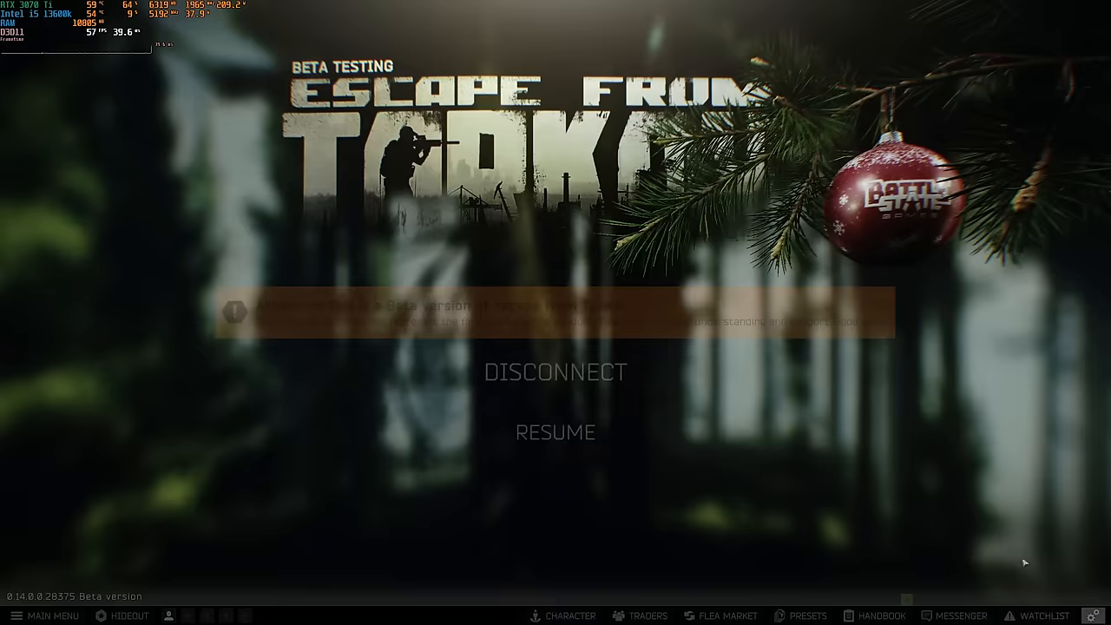
click(555, 433)
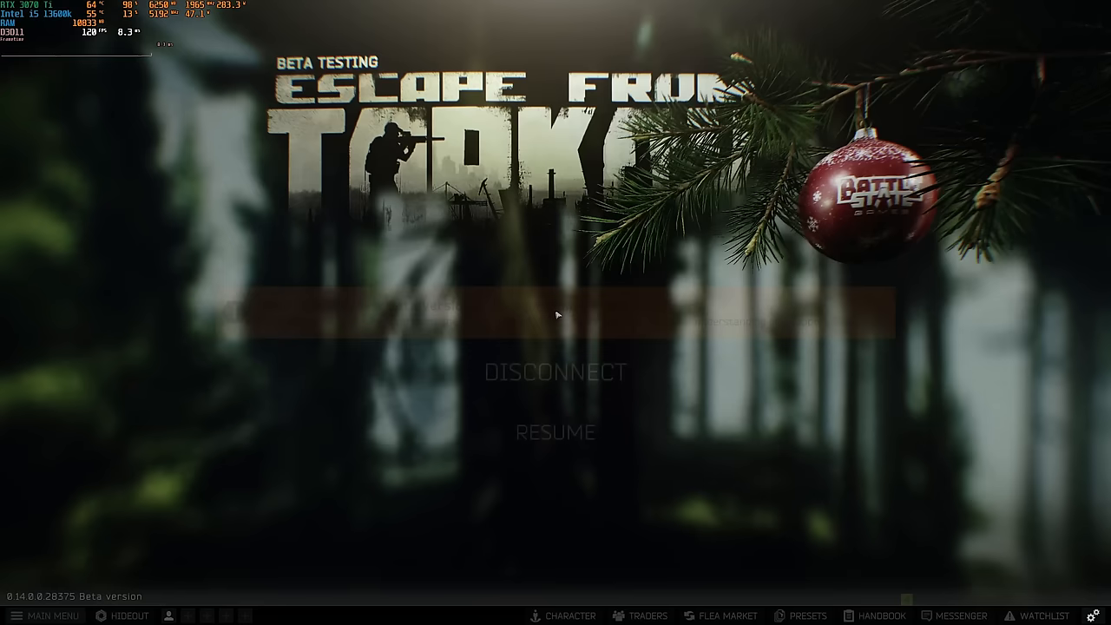
- Open Settings from the gear icon, landing on the GAME tab
click(556, 433)
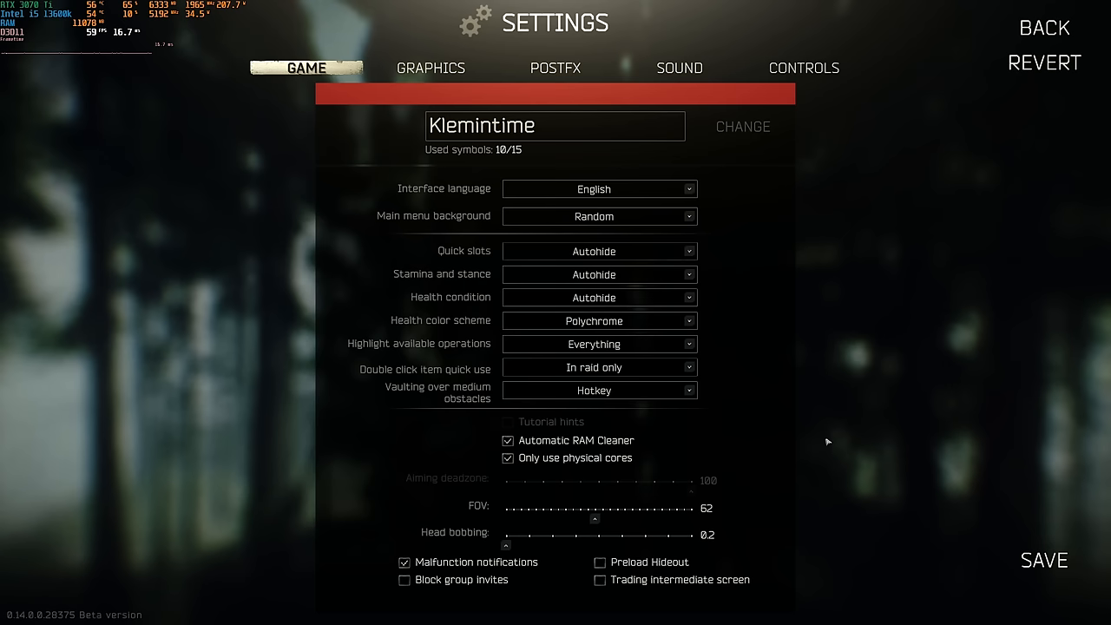
click(431, 68)
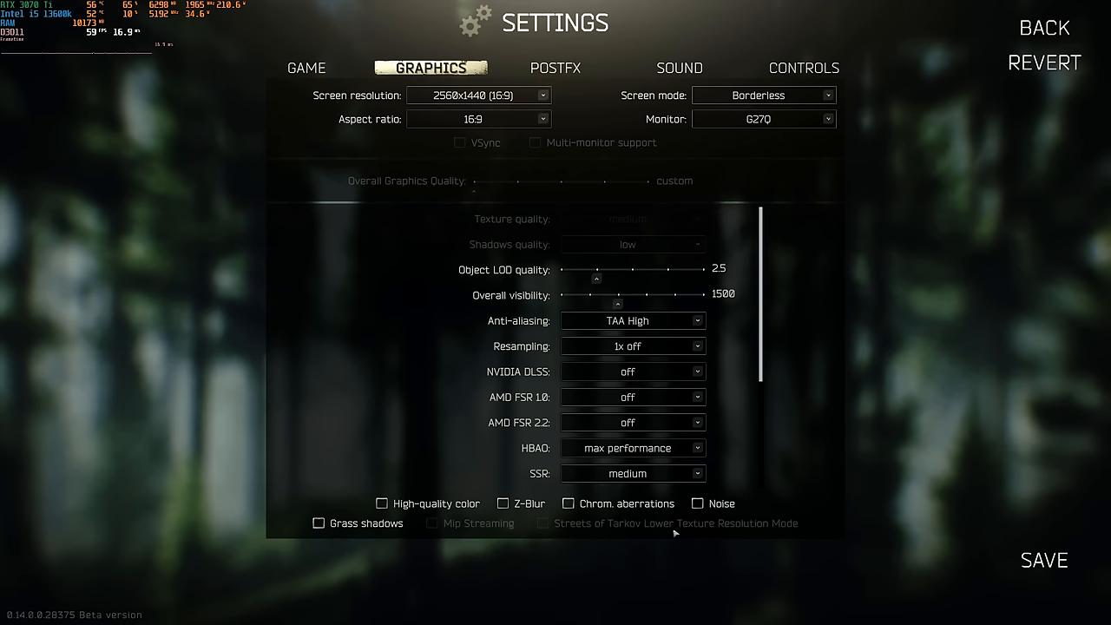
mouse_move(685, 220)
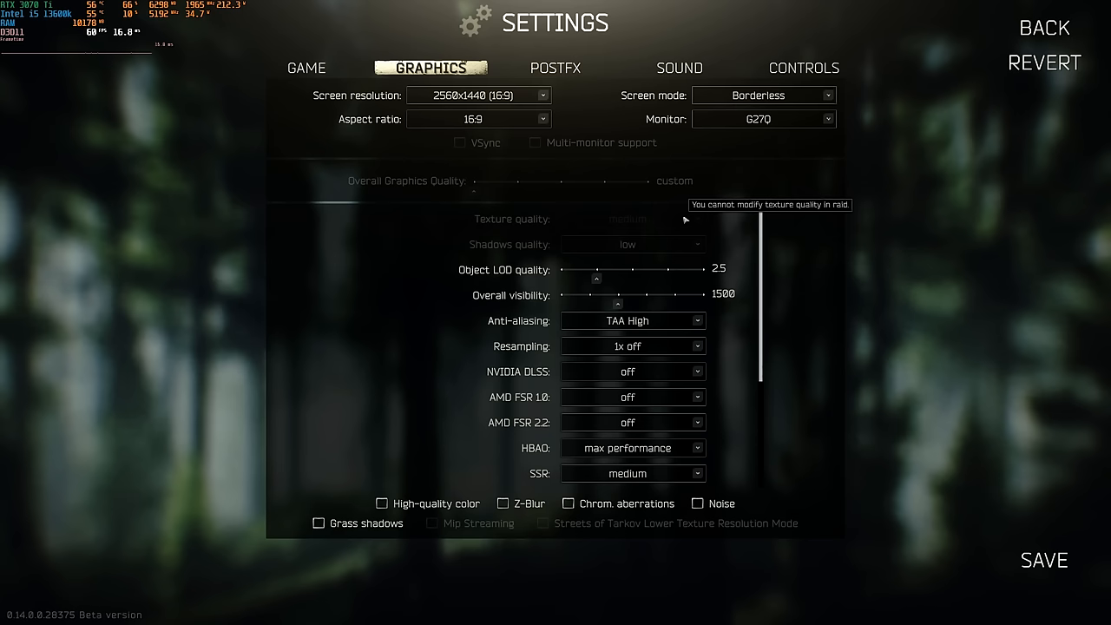
mouse_move(742, 530)
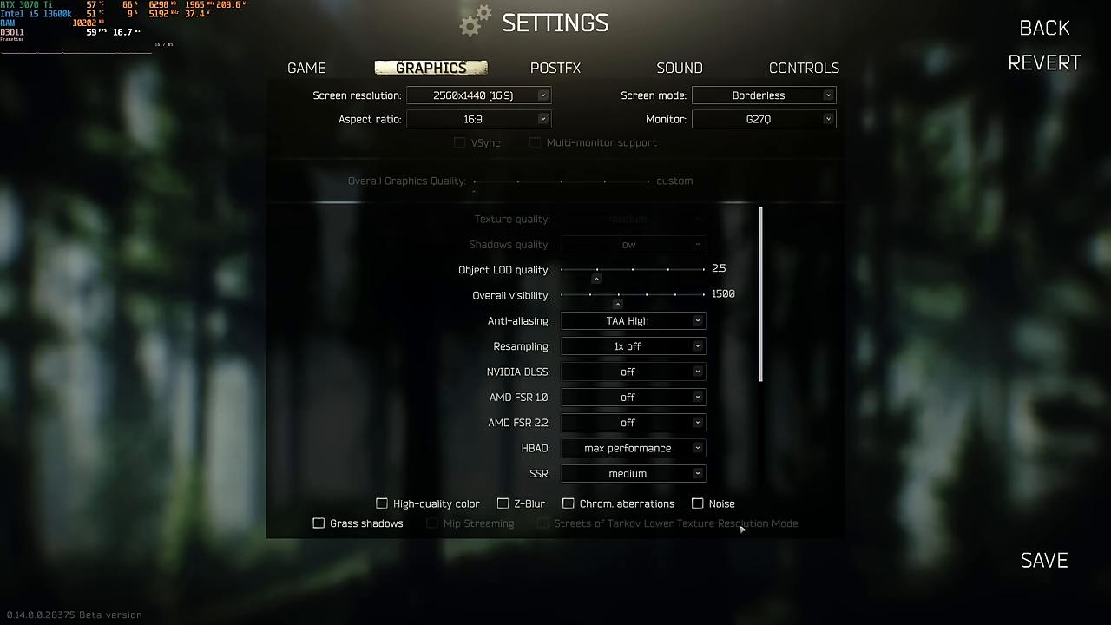
mouse_move(647, 211)
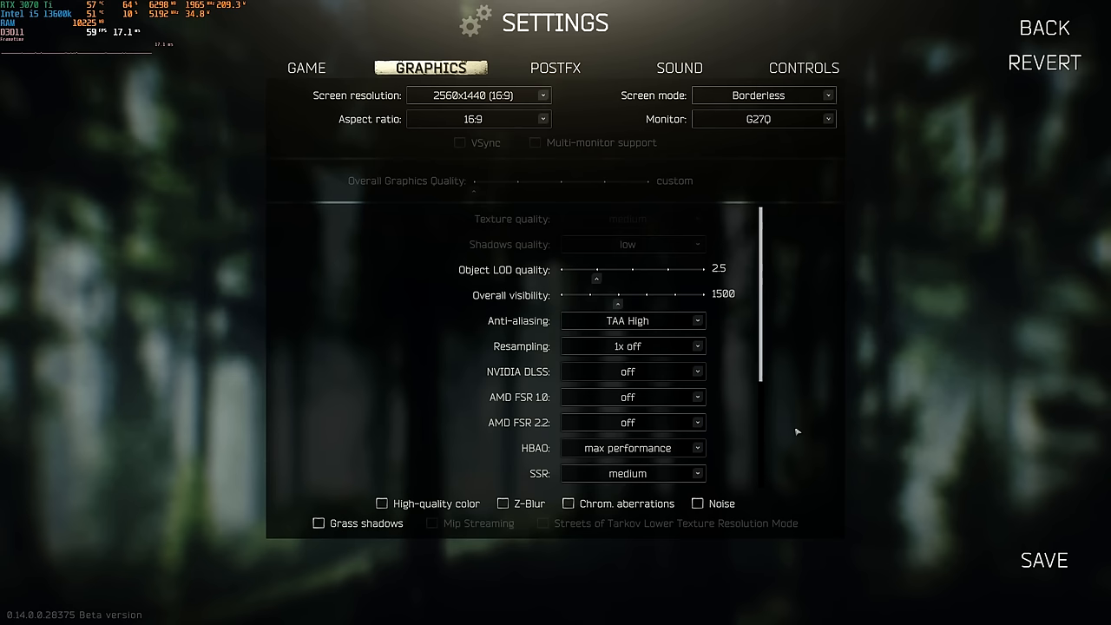
mouse_move(695, 218)
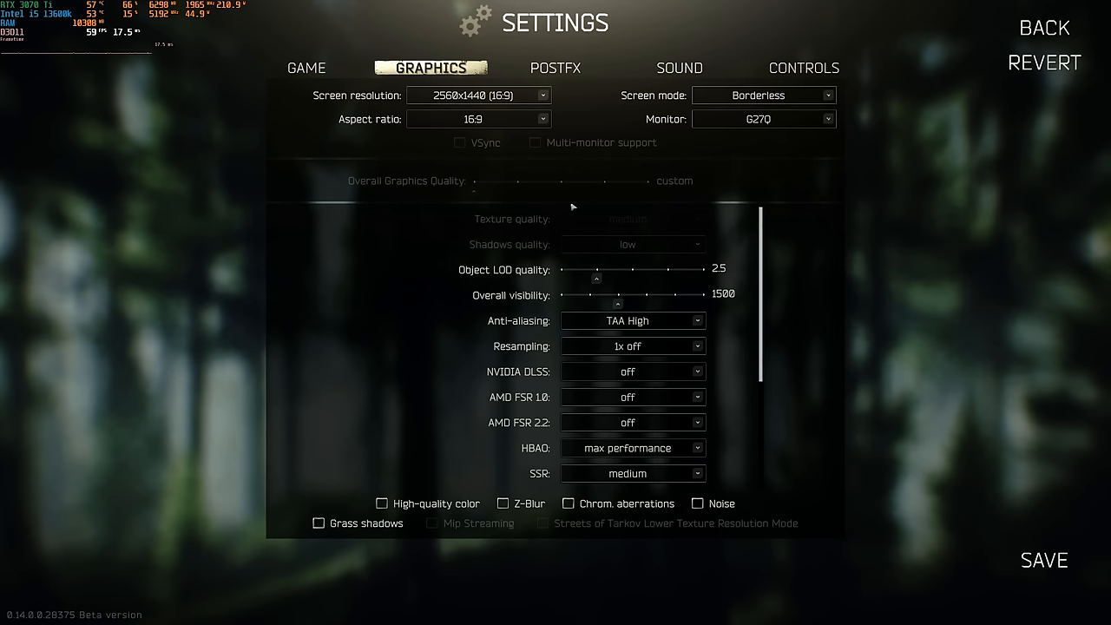
mouse_move(627, 219)
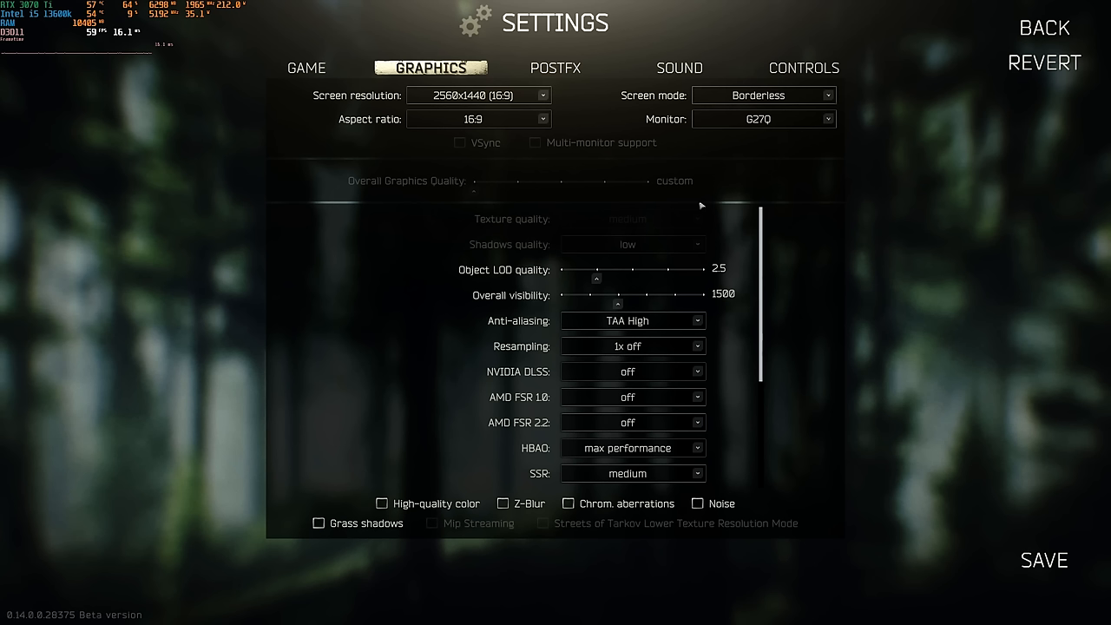
mouse_move(663, 210)
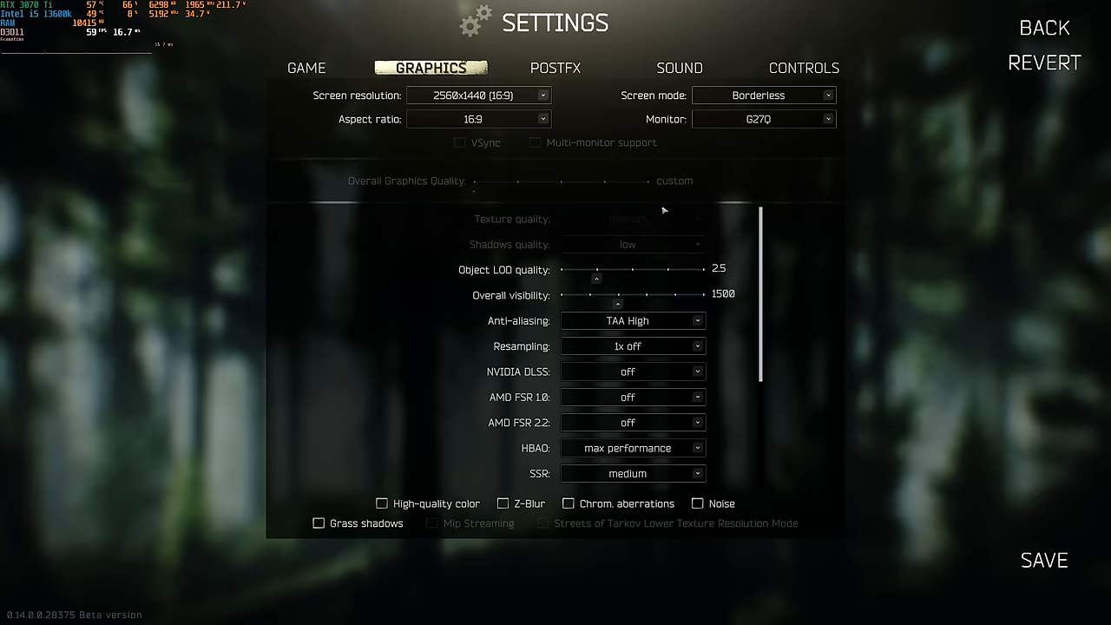
mouse_move(499, 276)
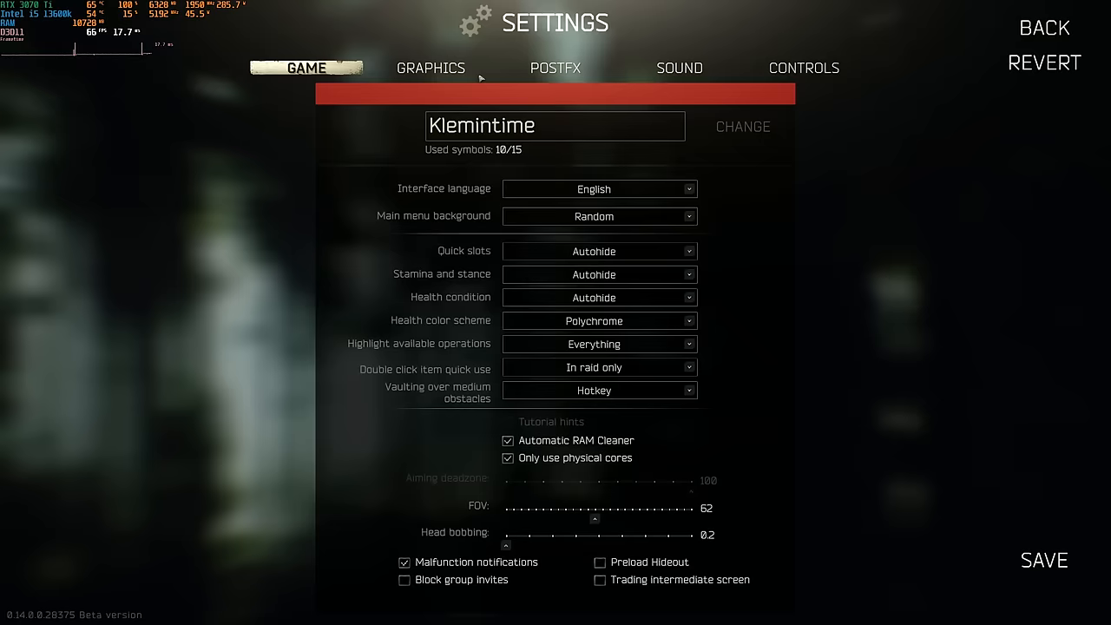
click(430, 68)
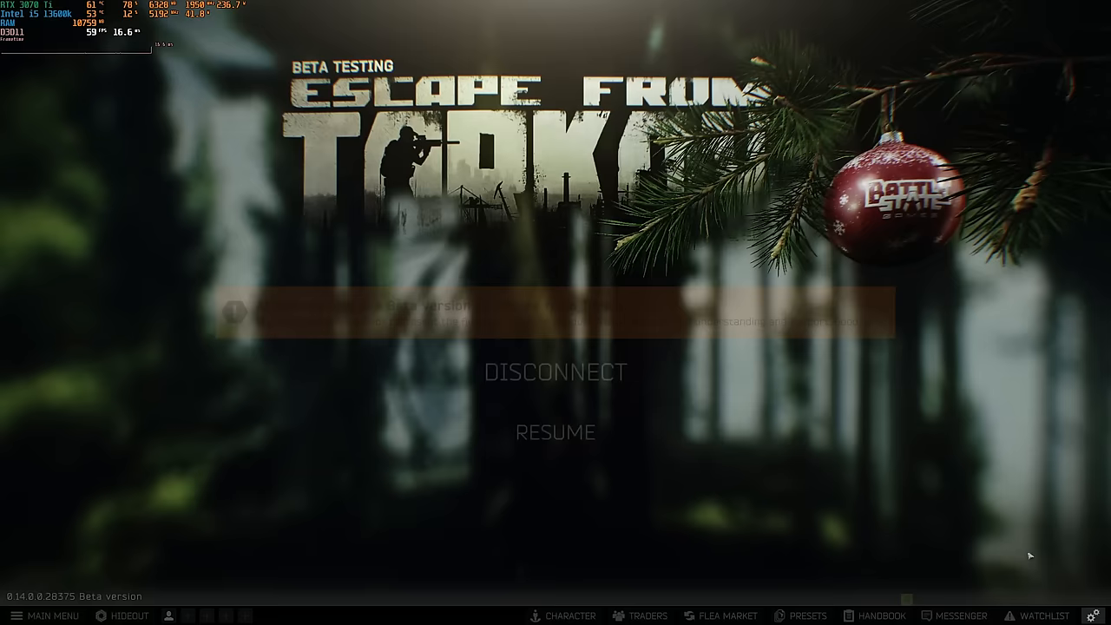
click(555, 433)
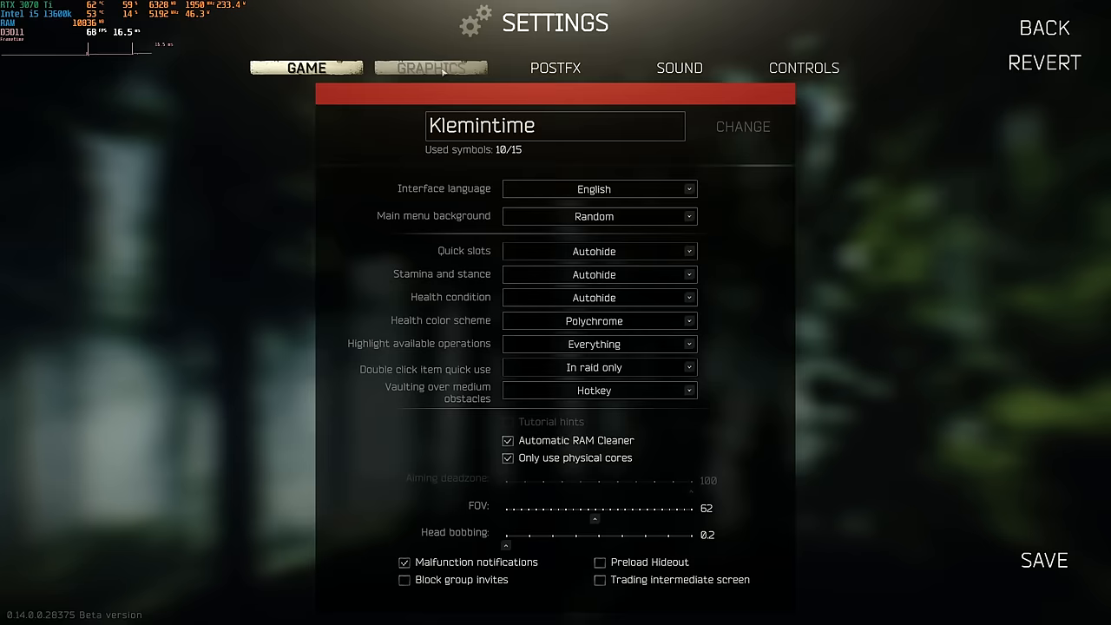
- On the GRAPHICS tab, set Overall visibility to 400
click(431, 68)
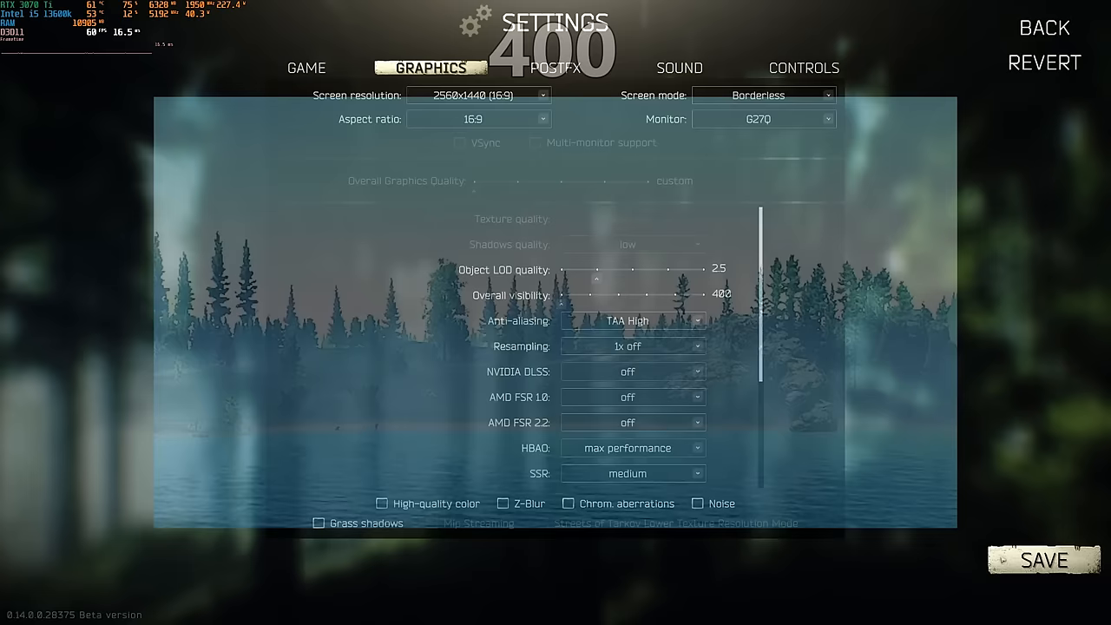
drag(573, 293, 651, 294)
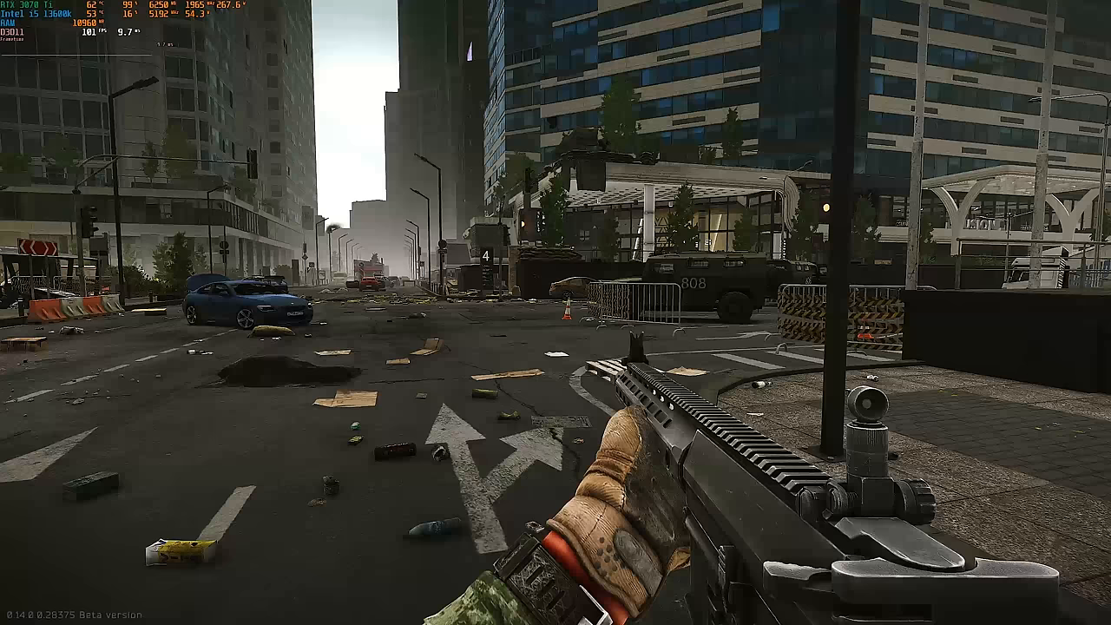
- Pause the raid and reopen Settings on the Graphics options
key(Escape)
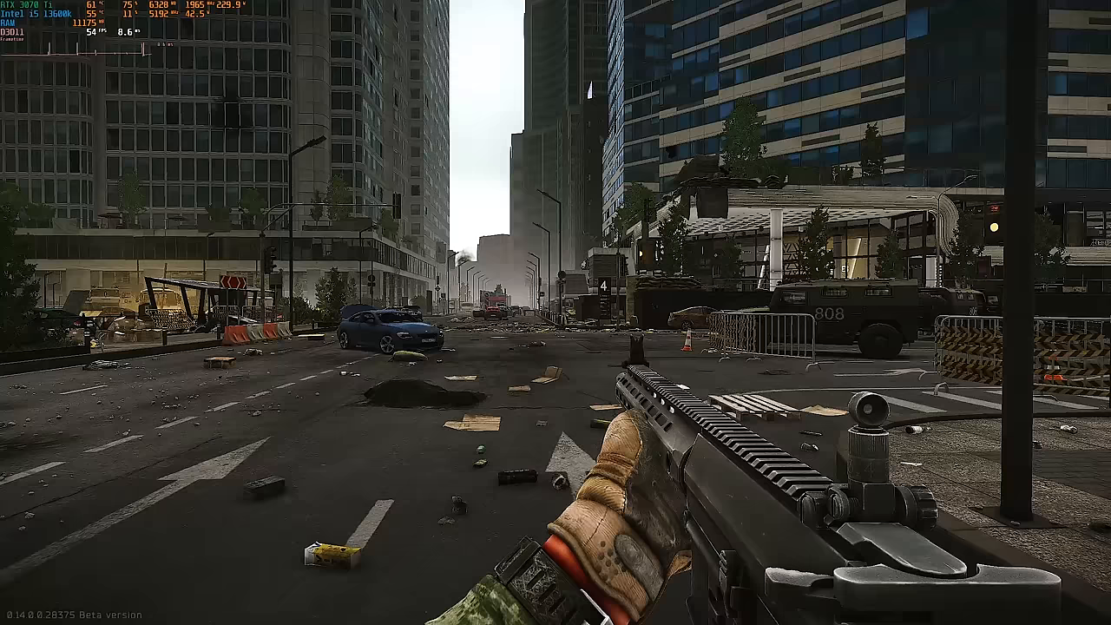
key(Escape)
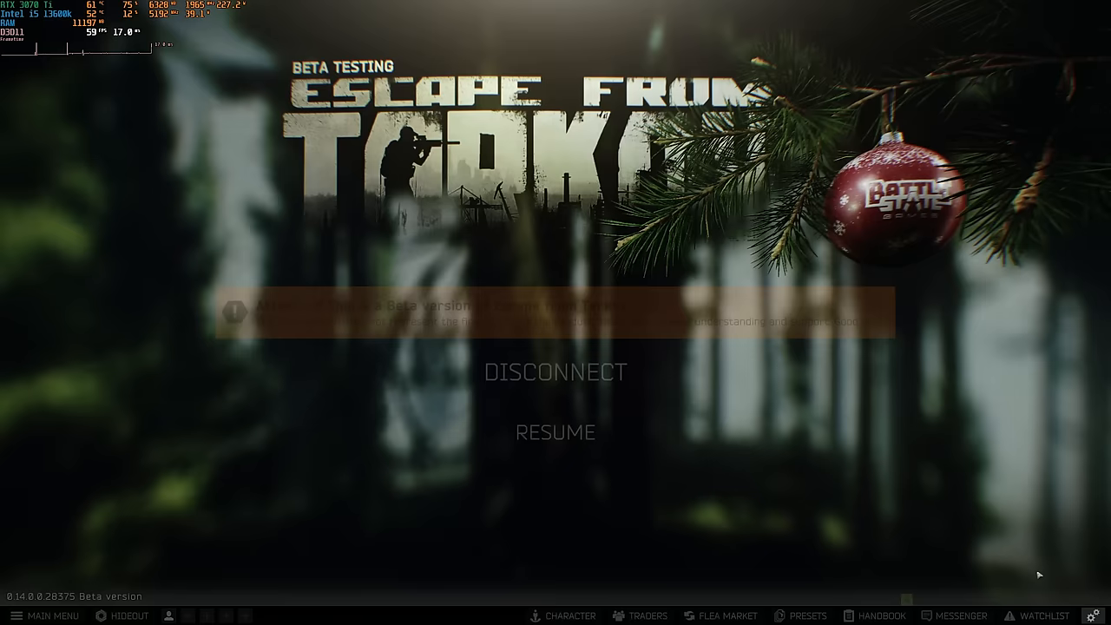
click(554, 433)
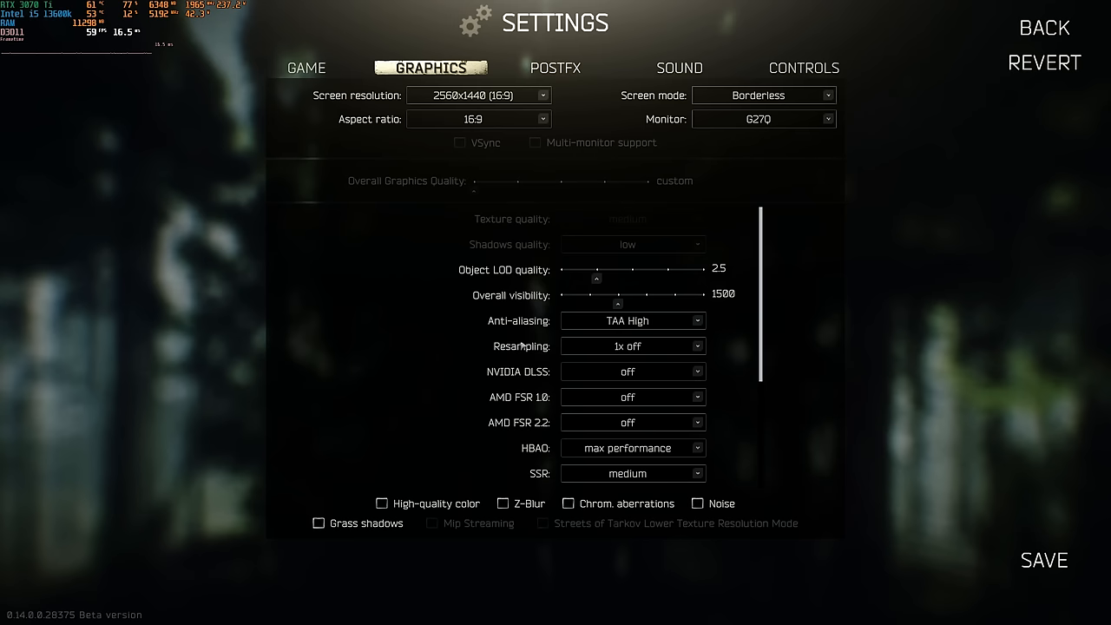
click(1044, 27)
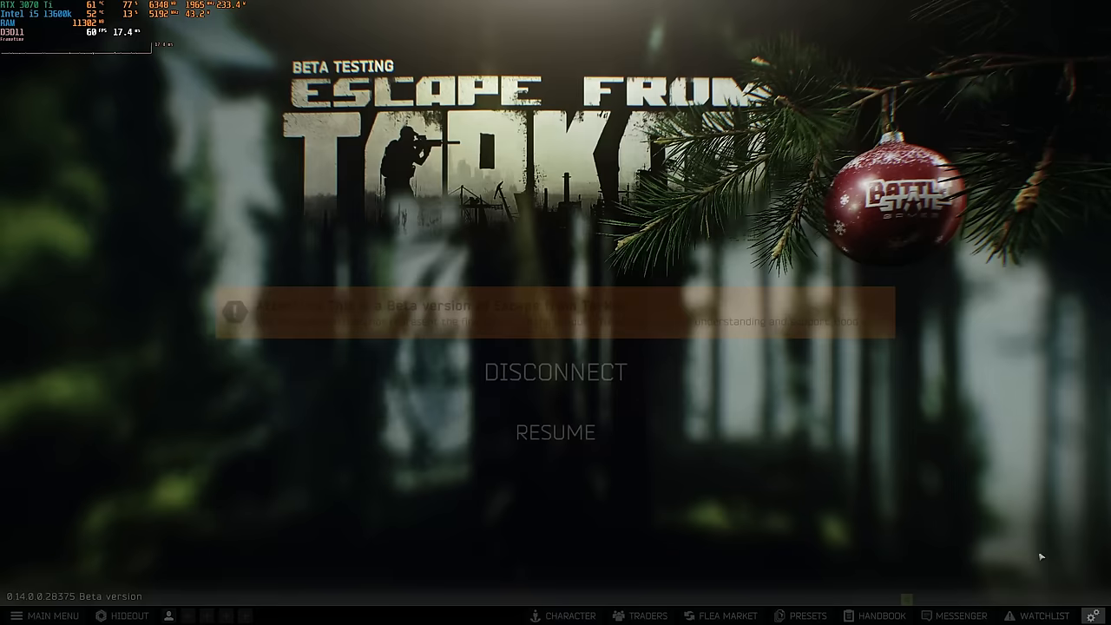
click(554, 432)
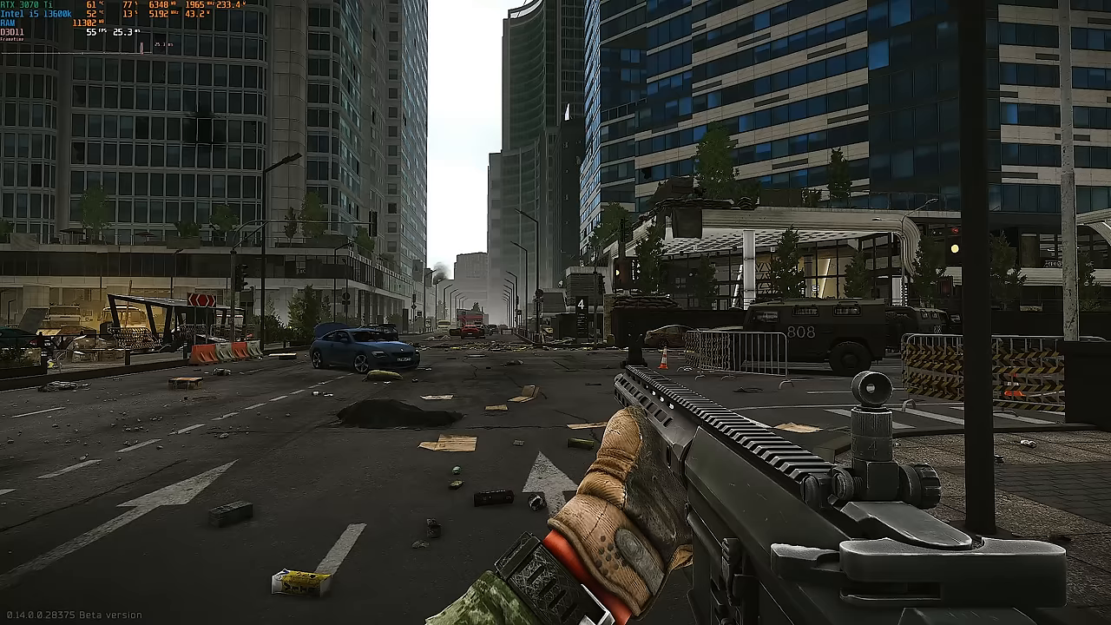
key(Escape)
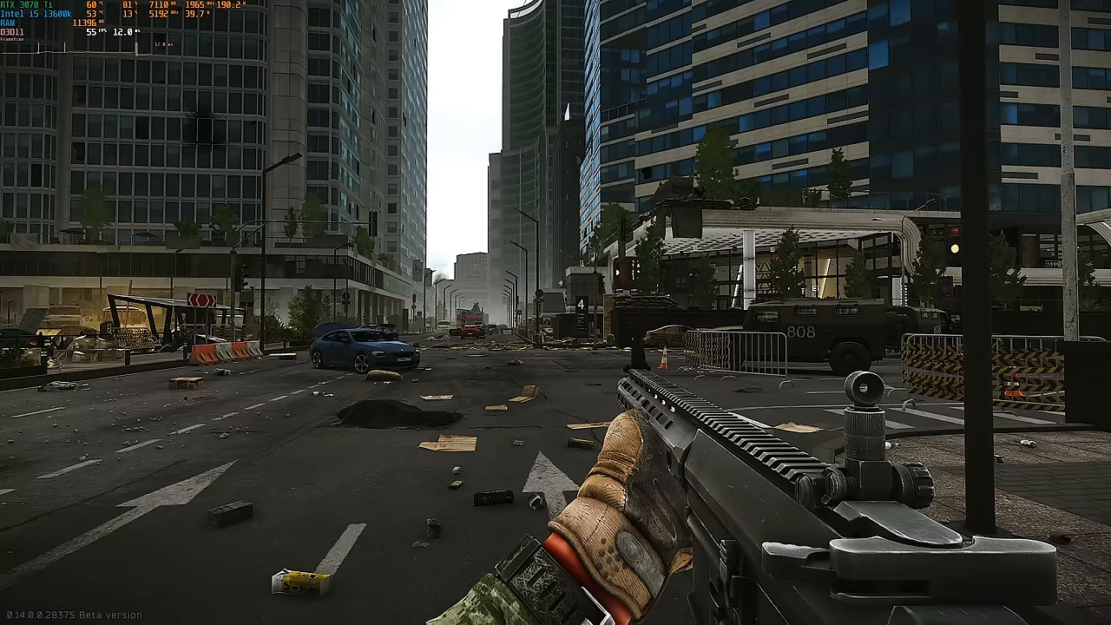
key(Escape)
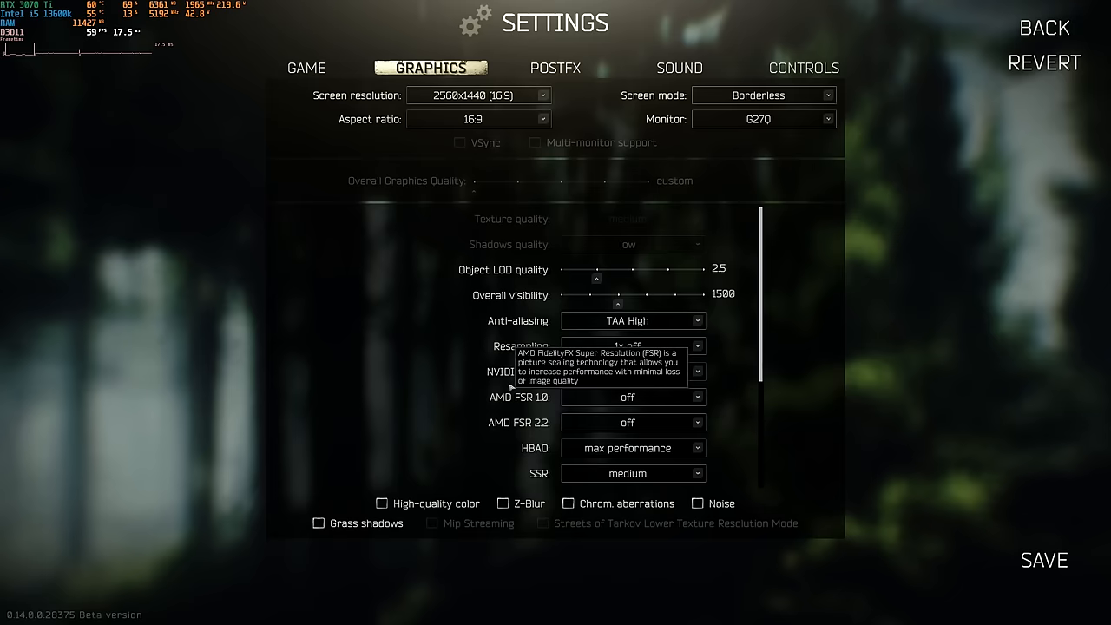
mouse_move(495, 370)
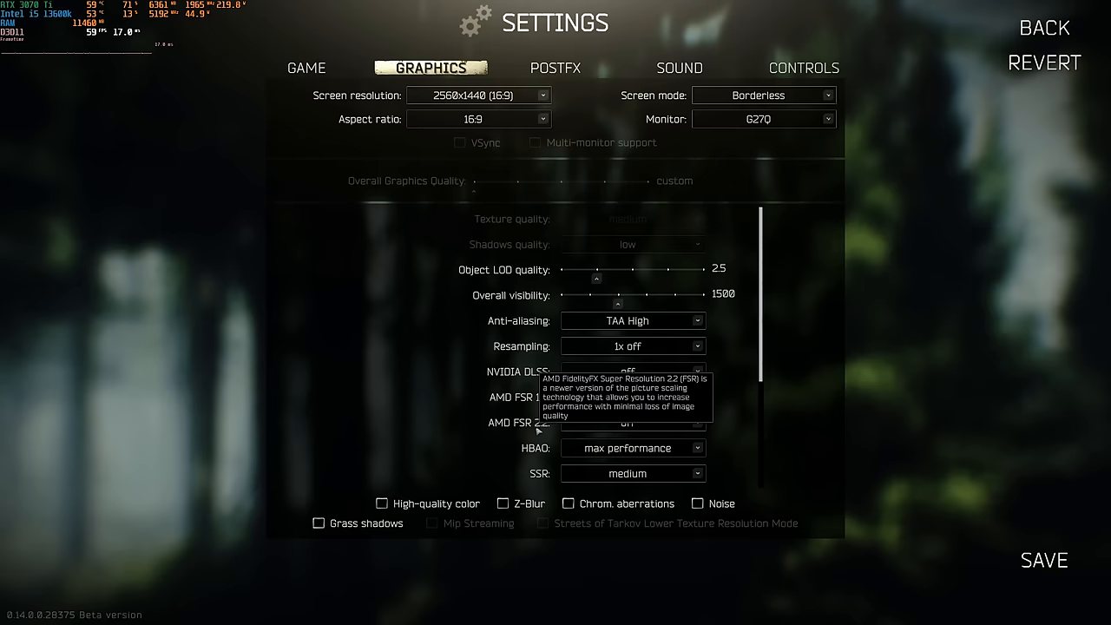
mouse_move(486, 372)
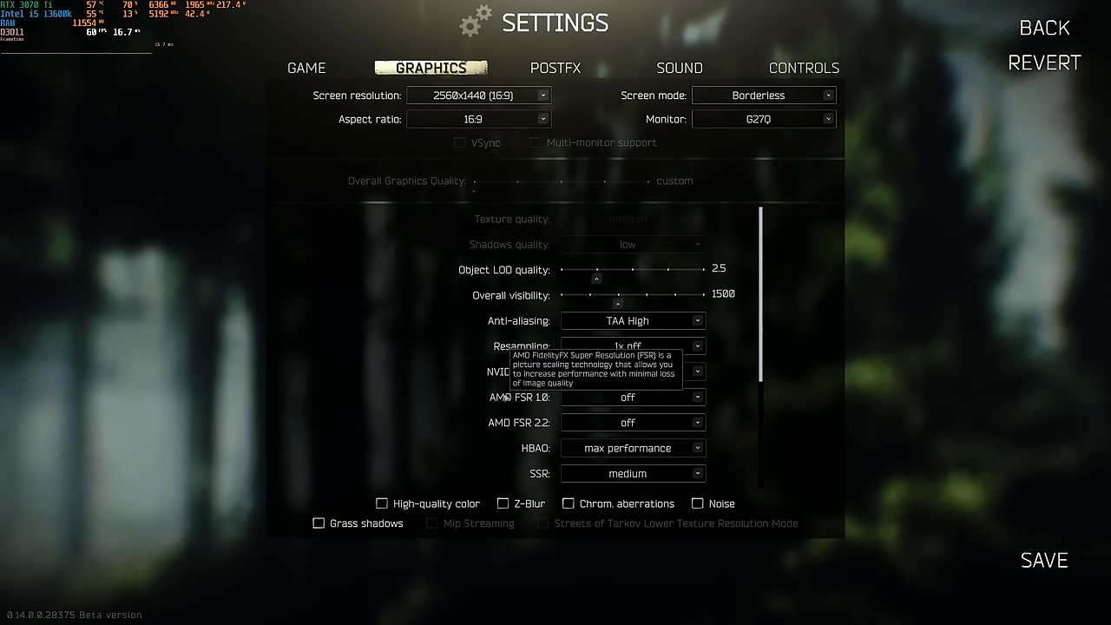
- Leave Settings via Back, returning to the in-raid menu
click(632, 397)
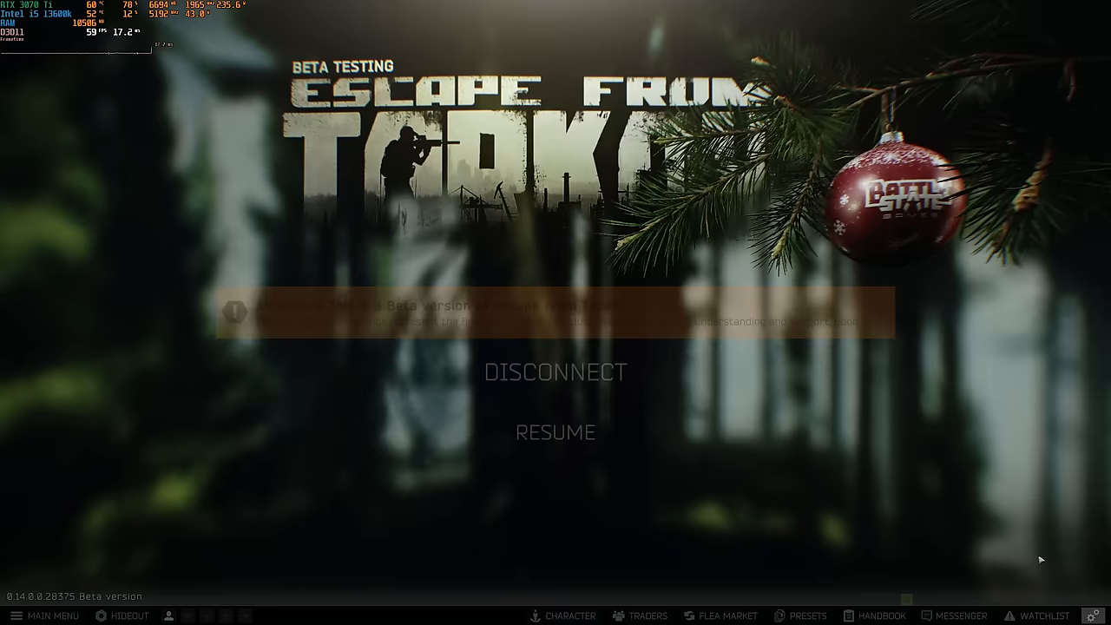
- Resume the raid, pause again, and reopen the graphics settings
click(554, 432)
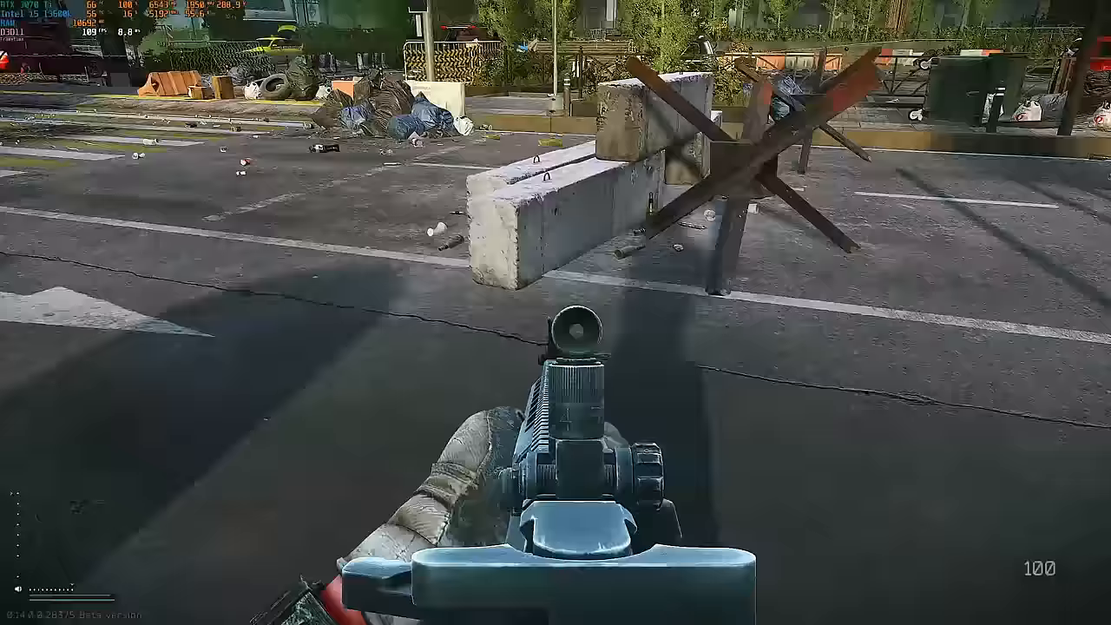
key(Escape)
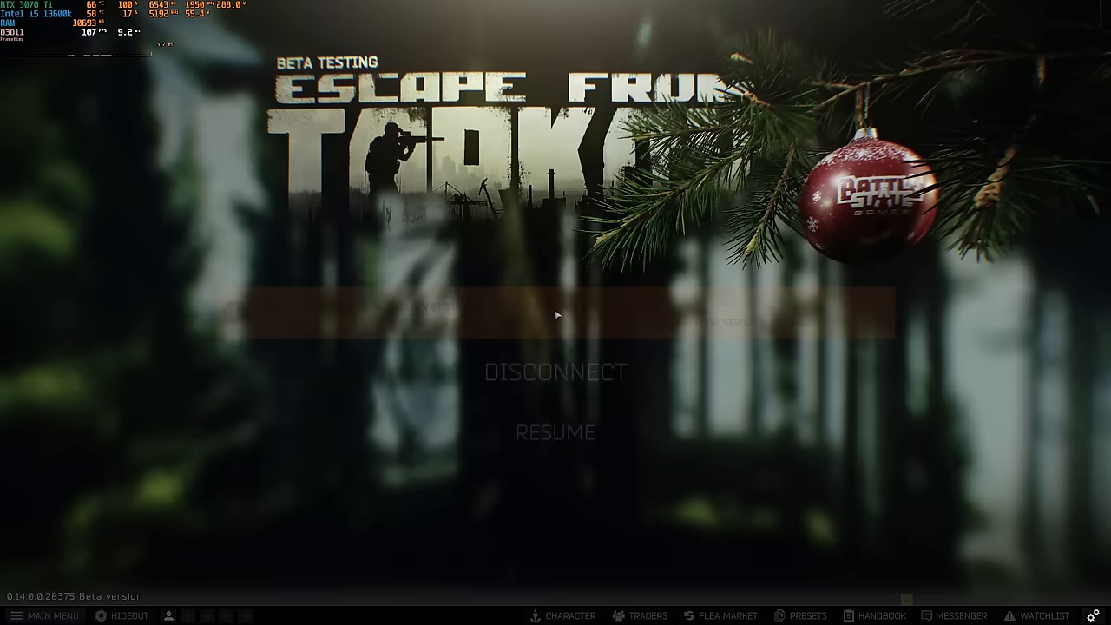
click(554, 432)
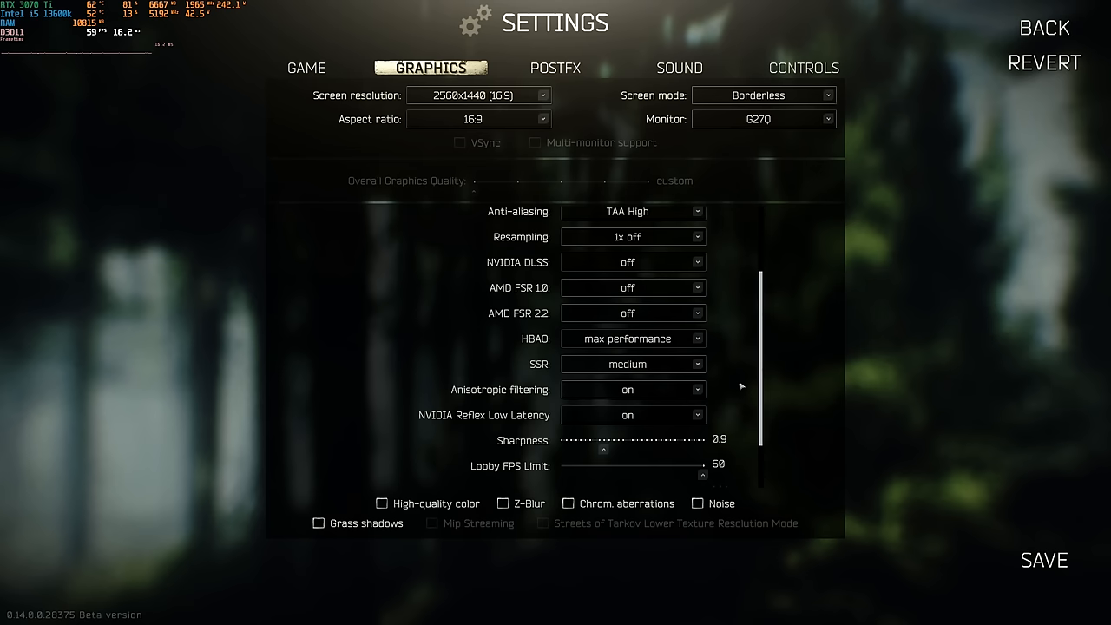
mouse_move(547, 378)
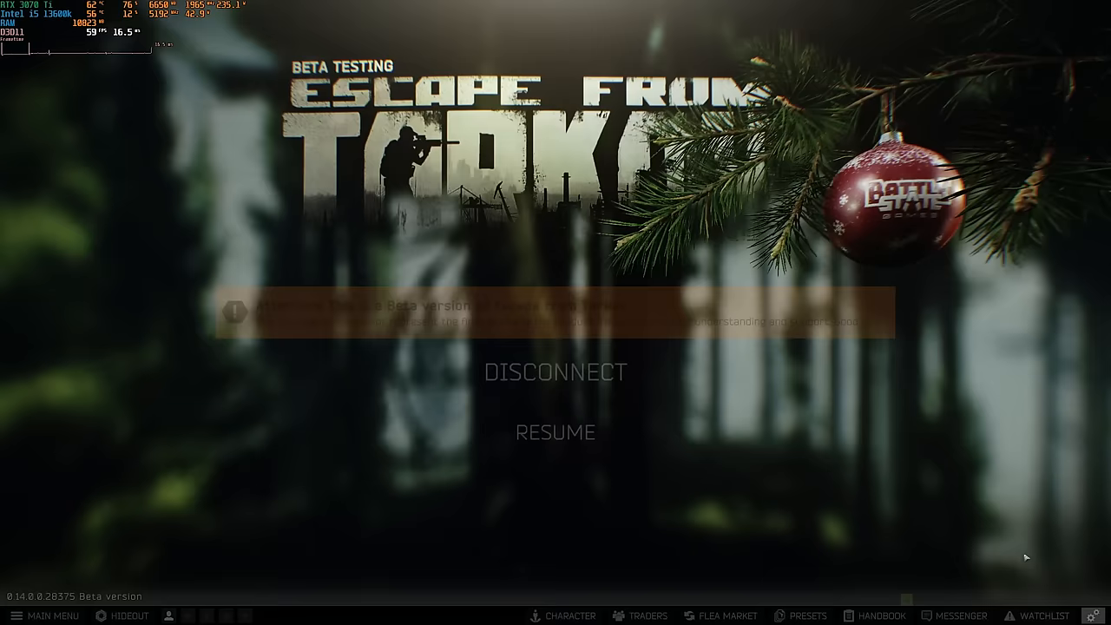
- Review the GRAPHICS tab, then go back to the in-raid menu
click(555, 432)
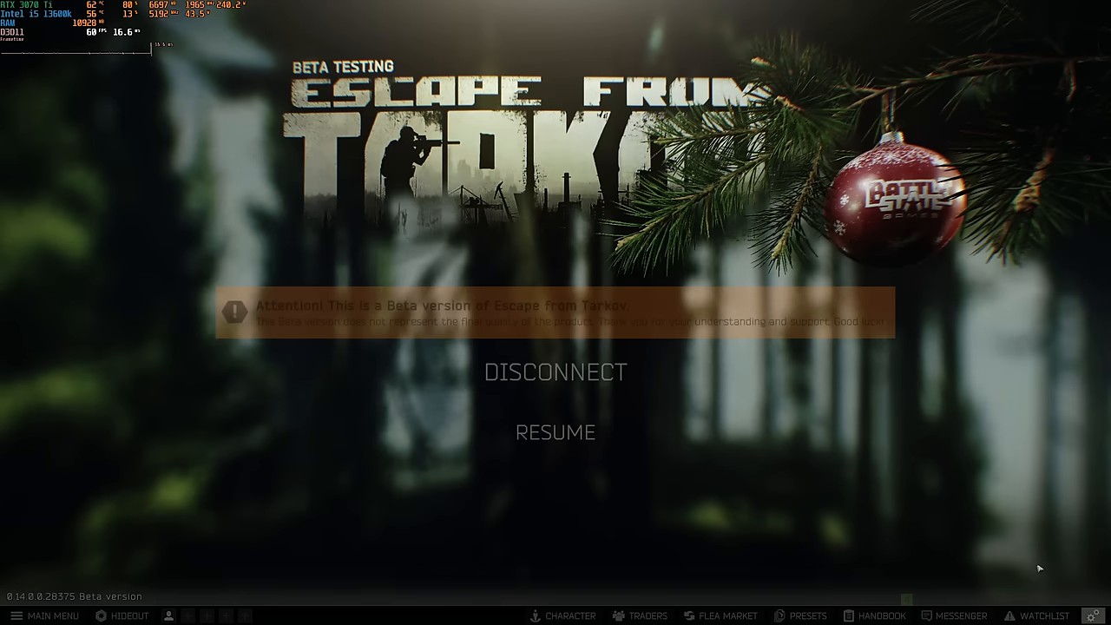
click(555, 432)
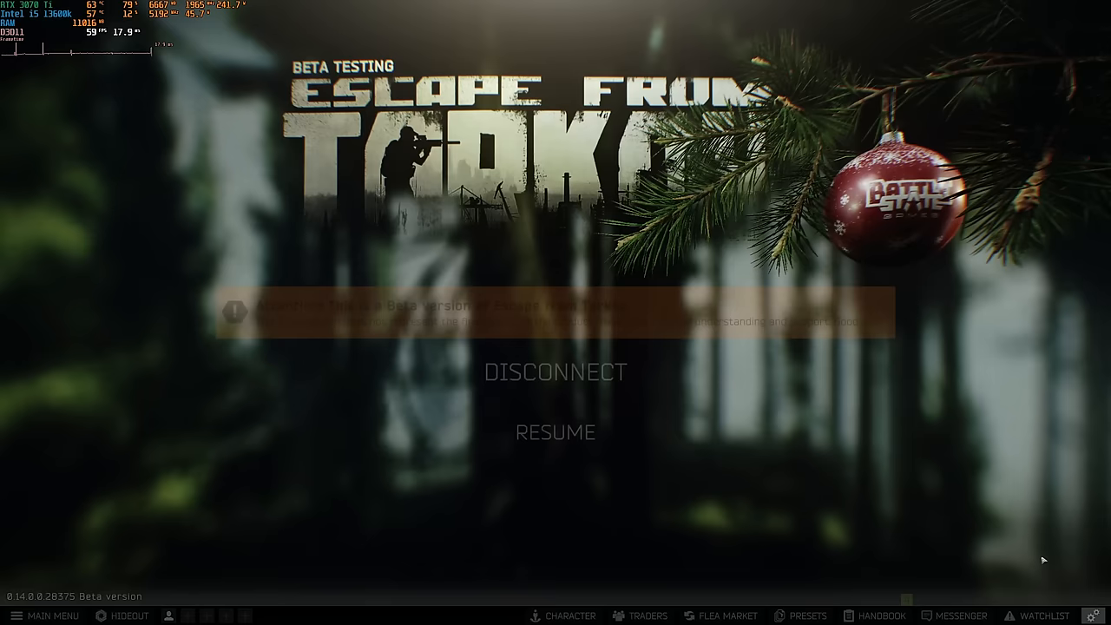
click(555, 433)
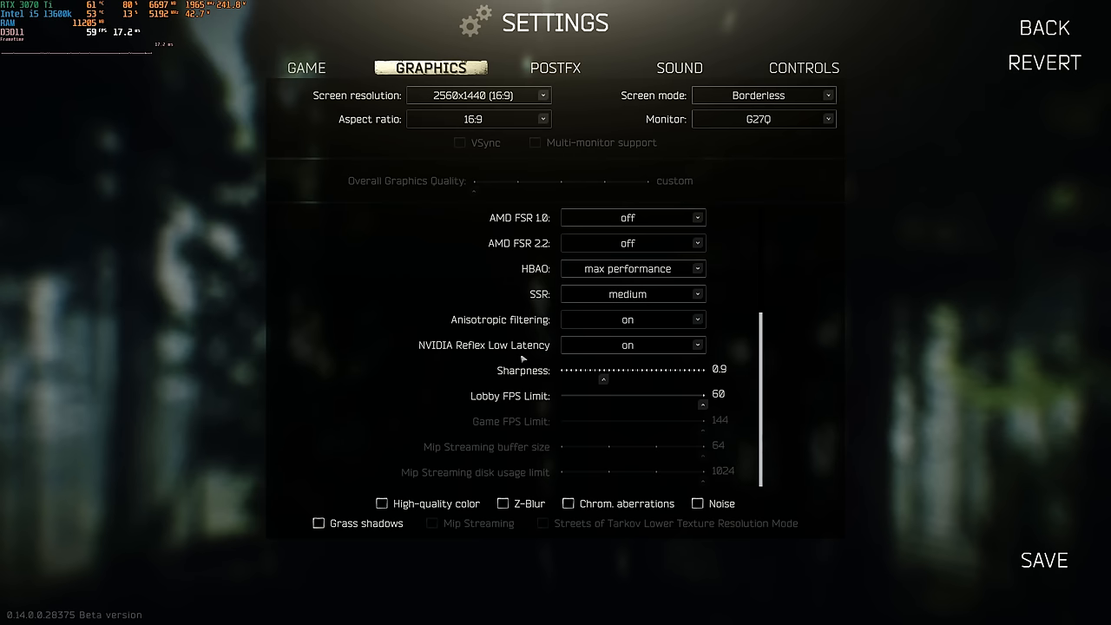
click(632, 345)
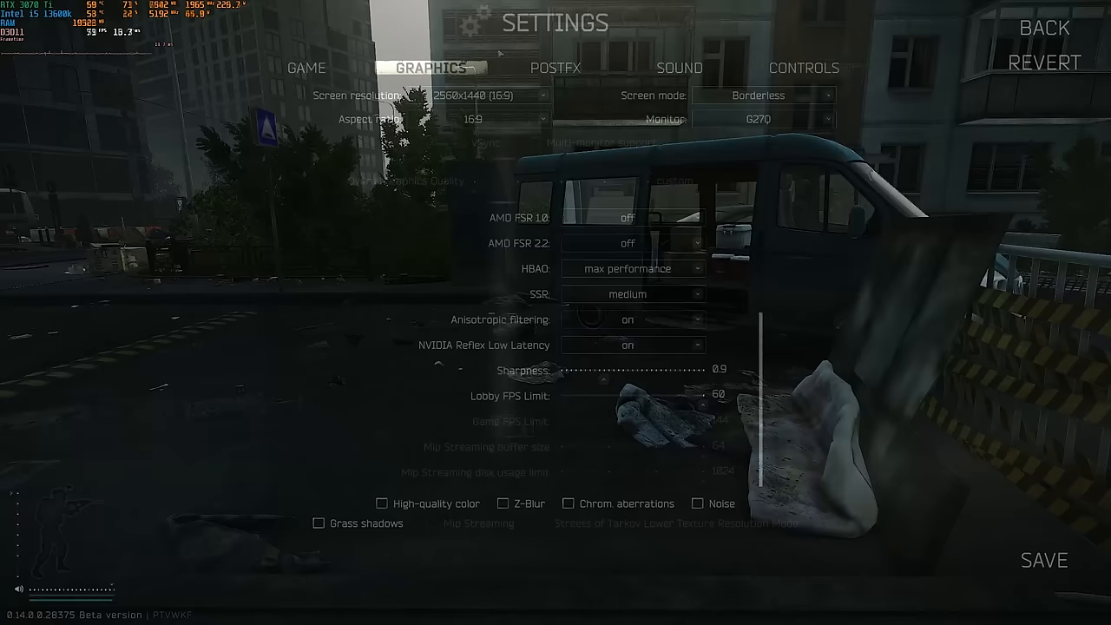
click(555, 67)
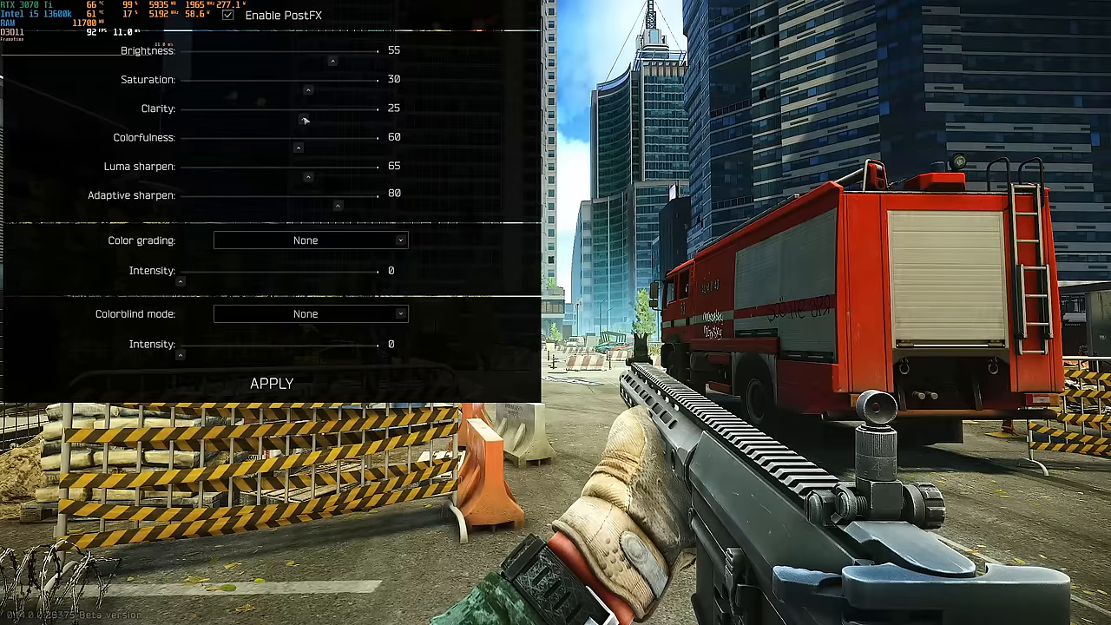
- Set PostFX Adaptive sharpen to 80 and Clarity to 25
drag(305, 120, 277, 120)
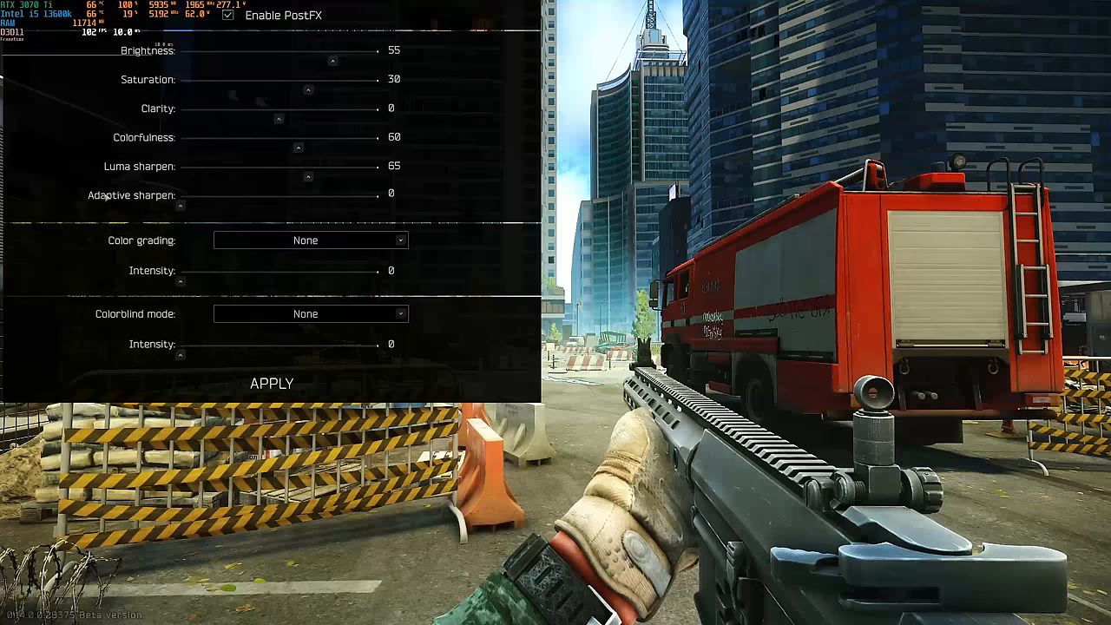
drag(182, 202, 336, 202)
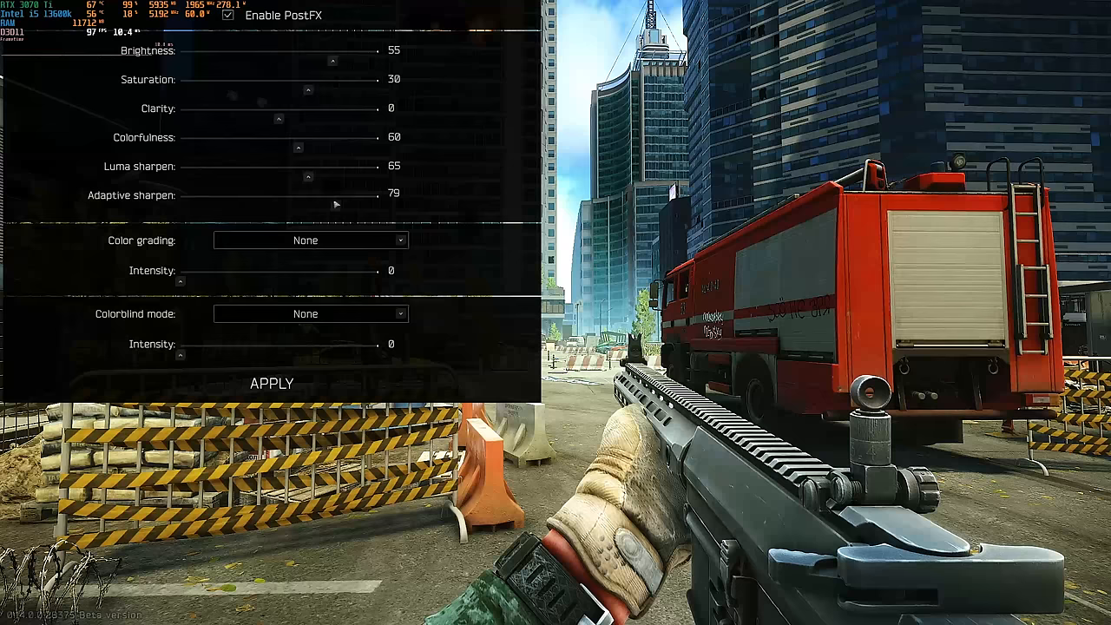
drag(280, 122, 316, 122)
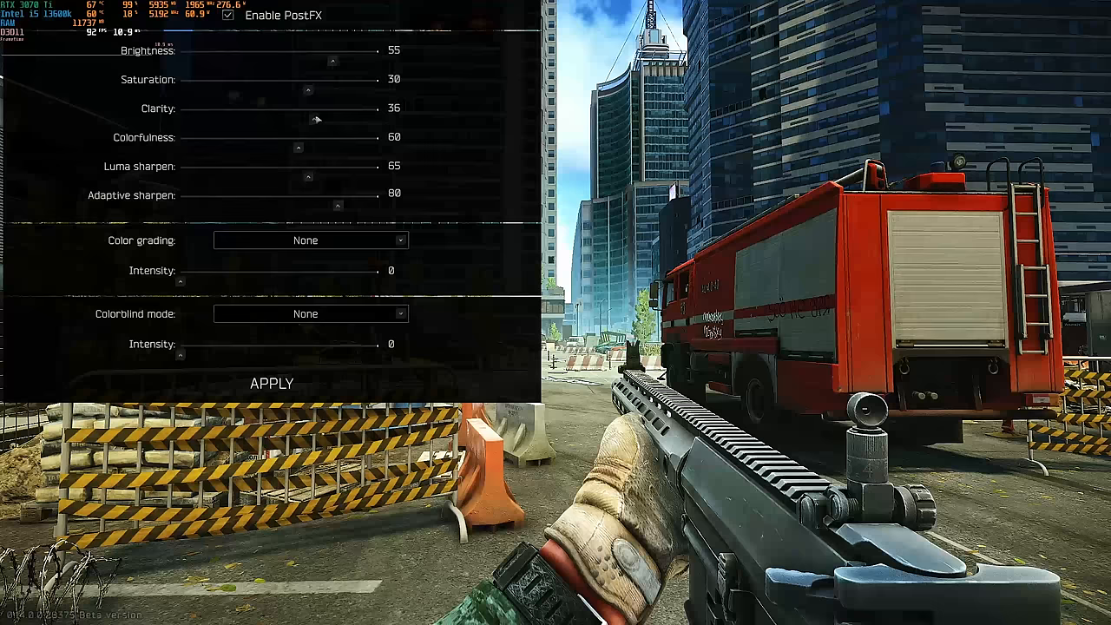
drag(315, 119, 302, 119)
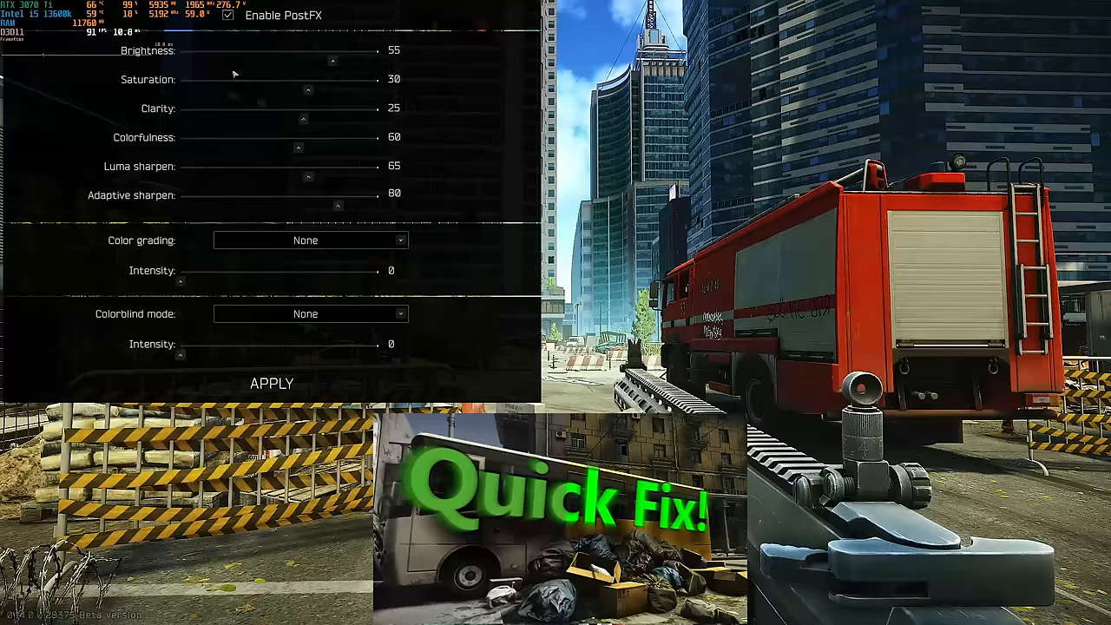
- Apply the PostFX changes and close the panel back to gameplay
click(679, 68)
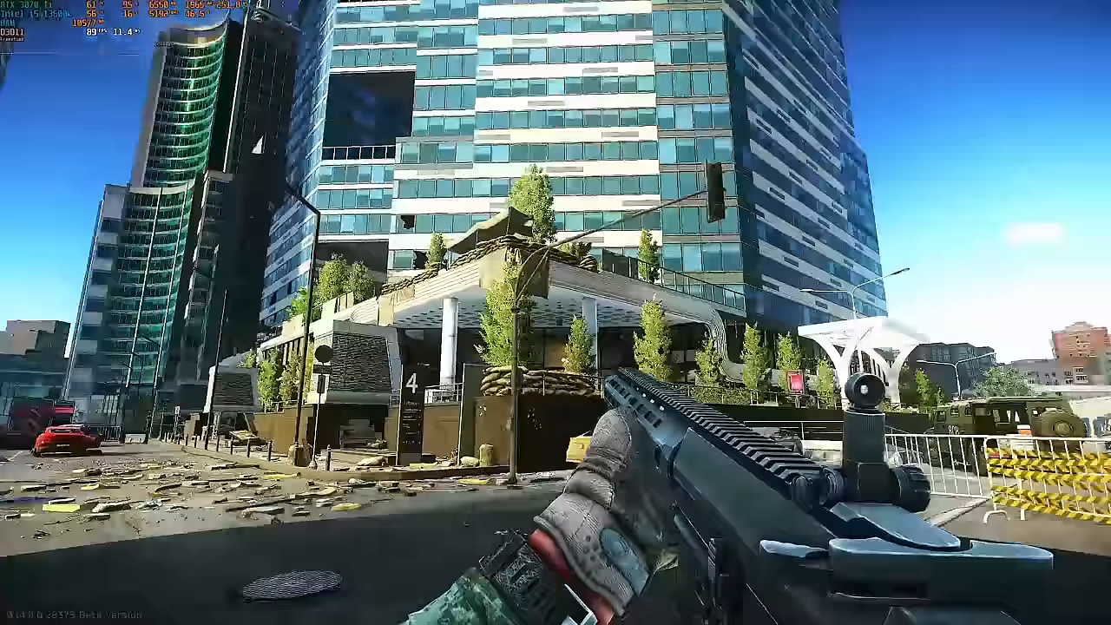
mouse_move(556, 313)
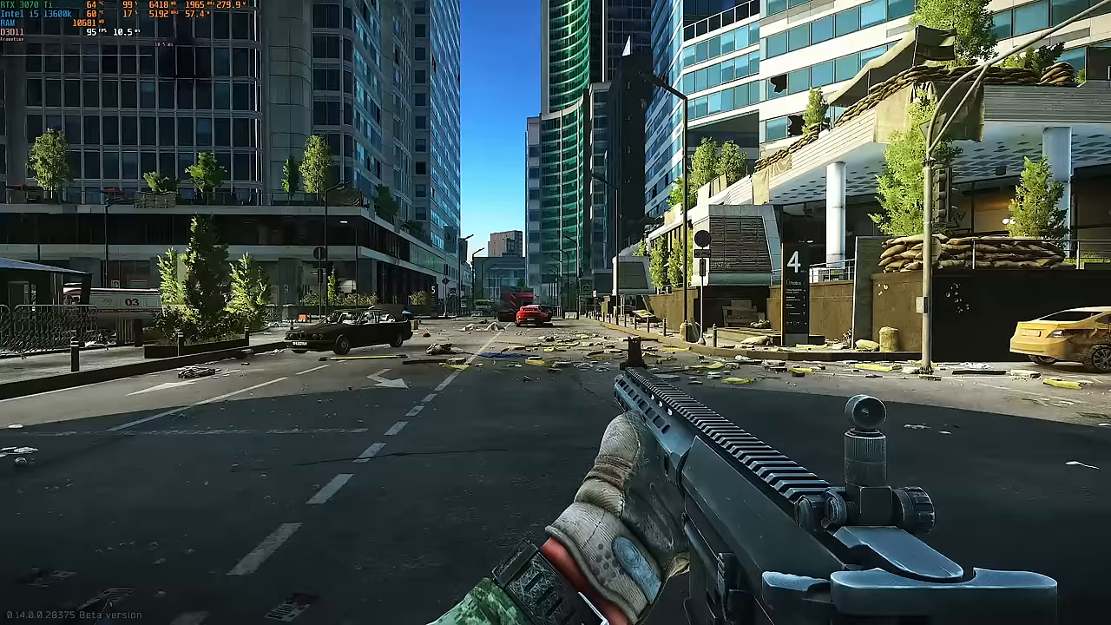